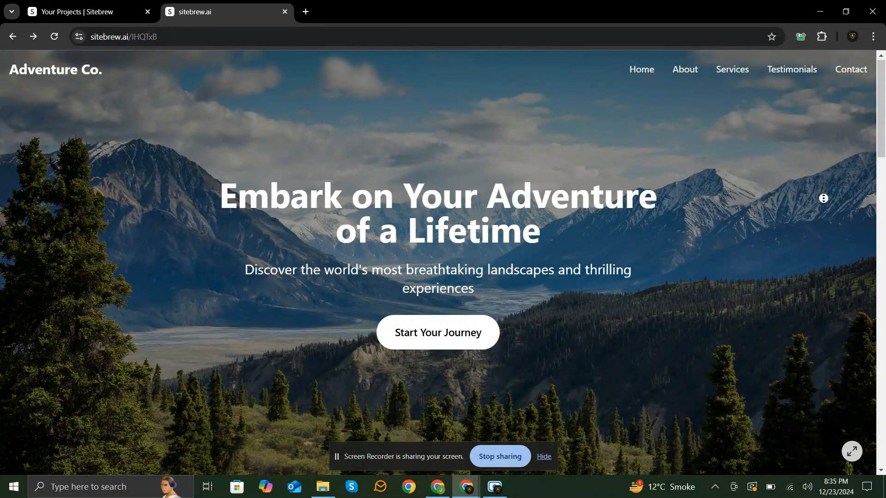
Send ChatGPT the request for a responsive outdoor adventure website prompt with hero, services, testimonials and contact sections.
{"action": "scroll", "scroll_direction": "down", "scroll_amount": 3}
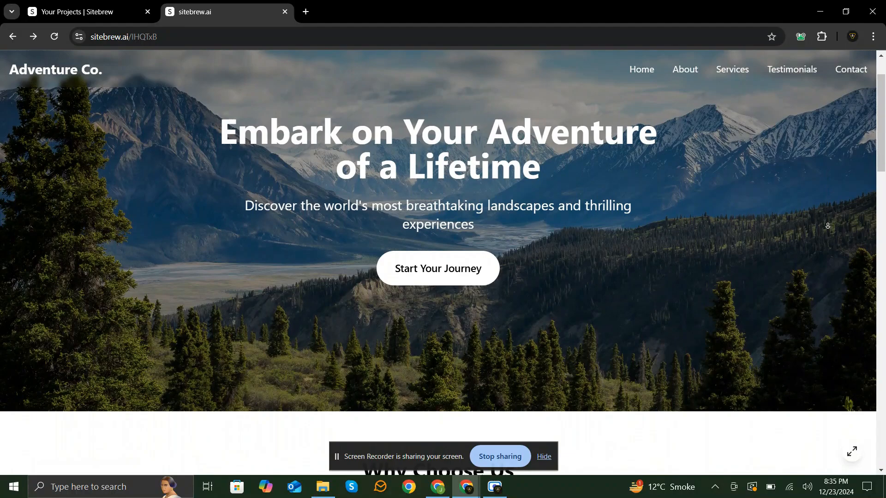
{"action": "scroll", "scroll_direction": "down", "scroll_amount": 3}
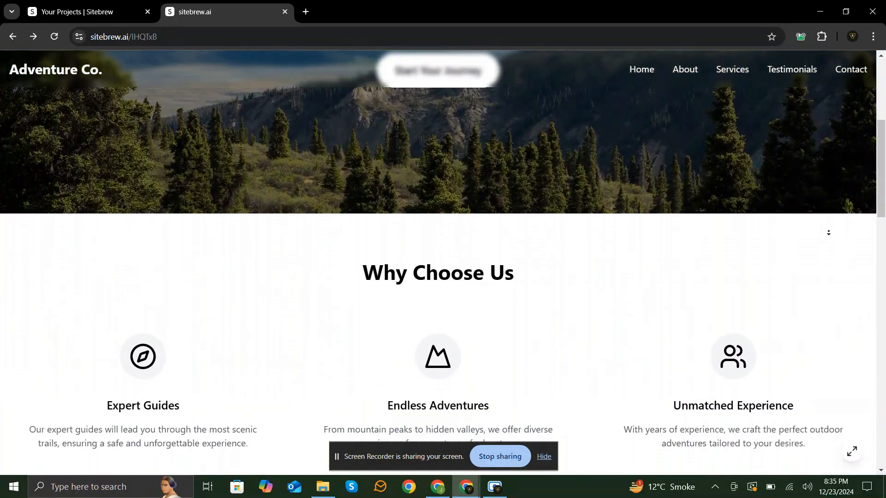
{"action": "scroll", "scroll_direction": "down", "scroll_amount": 3}
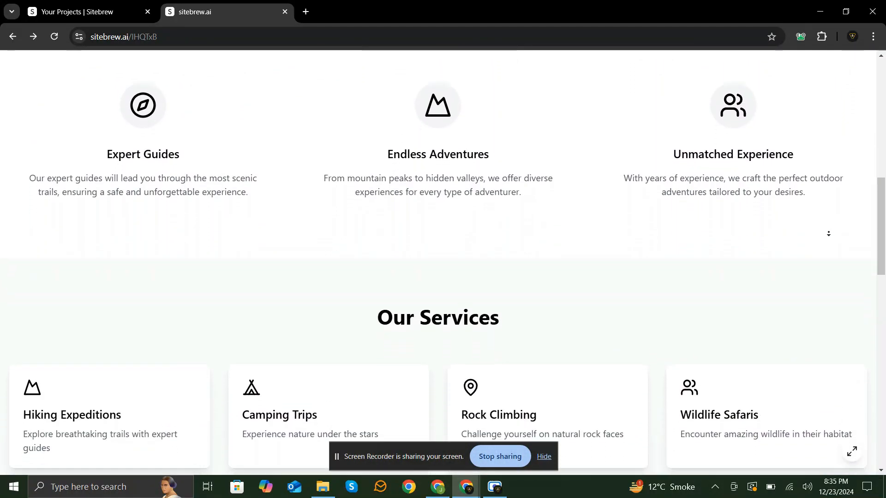
{"action": "scroll", "scroll_direction": "down", "scroll_amount": 3}
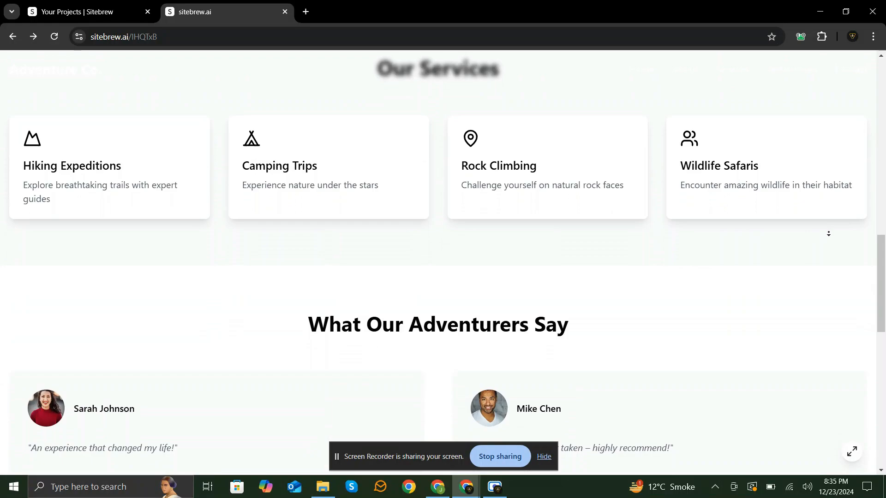
{"action": "scroll", "scroll_direction": "down", "scroll_amount": 3}
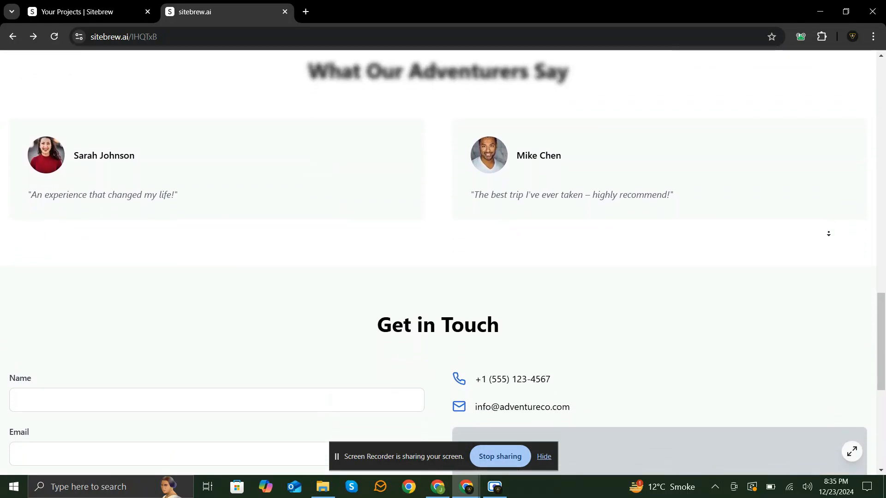
{"action": "scroll", "scroll_direction": "down", "scroll_amount": 3}
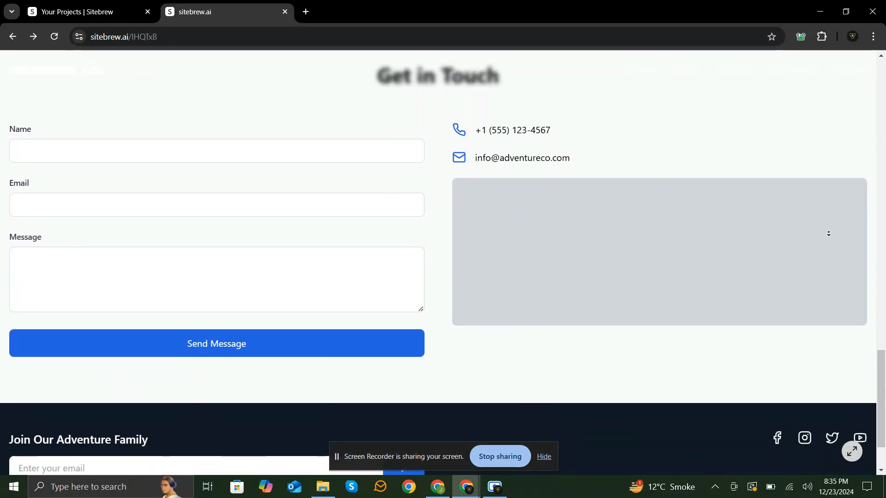
{"action": "scroll", "scroll_direction": "down", "scroll_amount": 3}
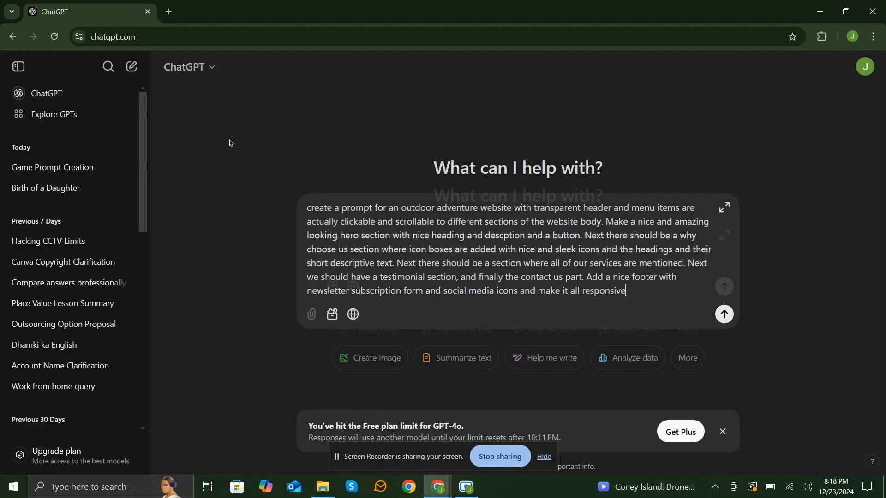
{"action": "left_click", "coordinate": [724, 314]}
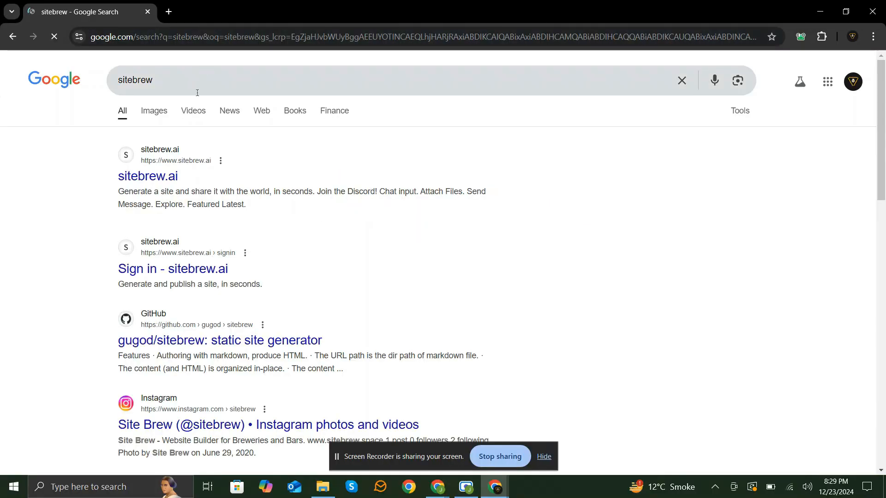
Open the sitebrew.ai homepage from the top Google result.
{"action": "left_click", "coordinate": [148, 176]}
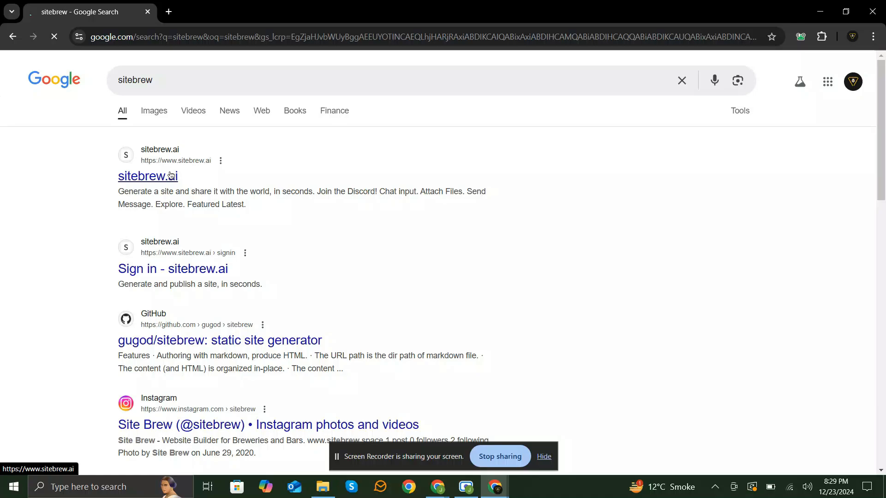
{"action": "left_click", "coordinate": [148, 175]}
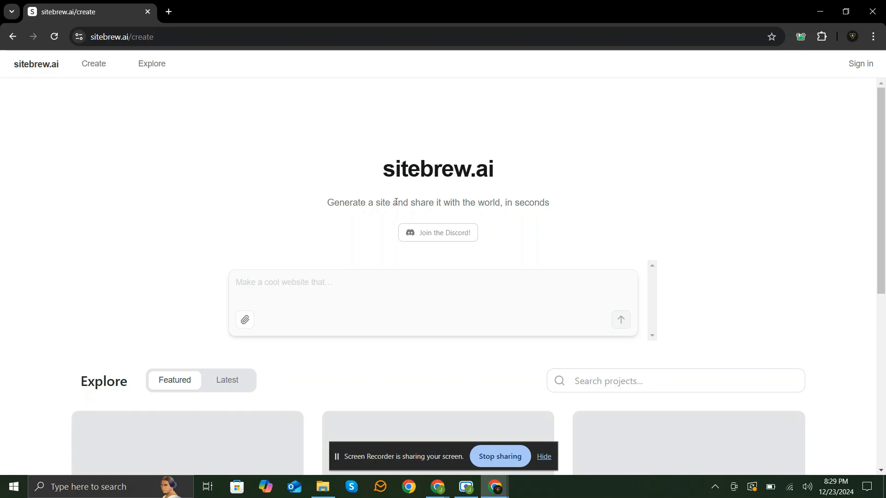
{"action": "mouse_move", "coordinate": [562, 205]}
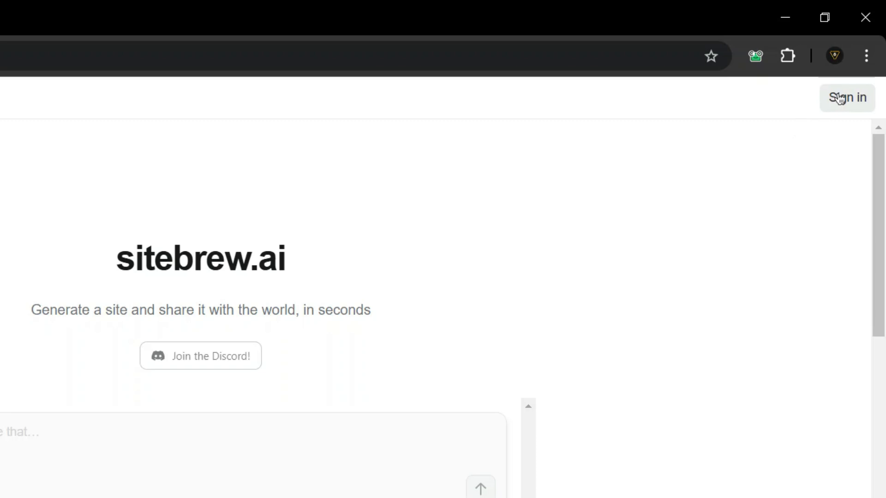
Sign in to Sitebrew.ai with the existing Google account and return to the create page.
{"action": "left_click", "coordinate": [847, 97]}
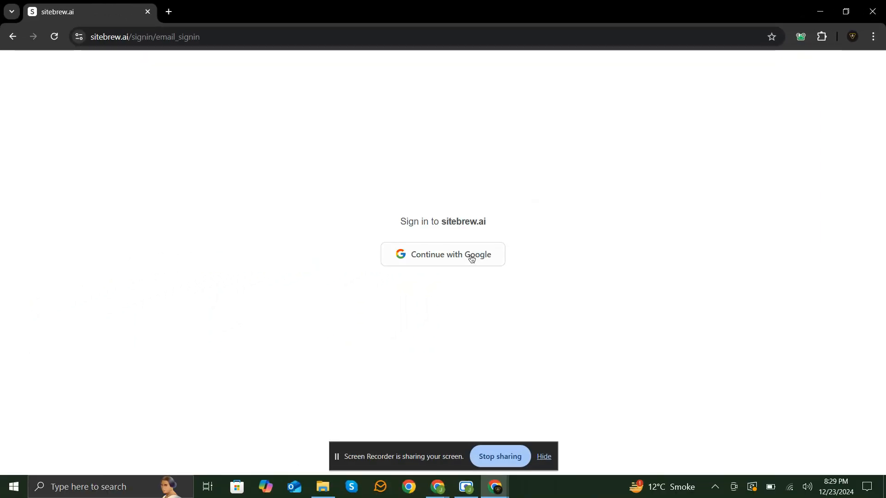
{"action": "left_click", "coordinate": [442, 255]}
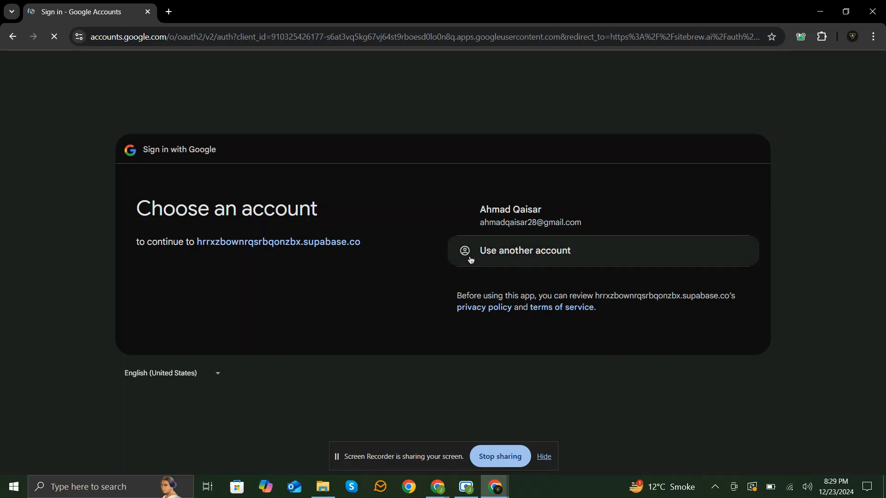
{"action": "left_click", "coordinate": [509, 215]}
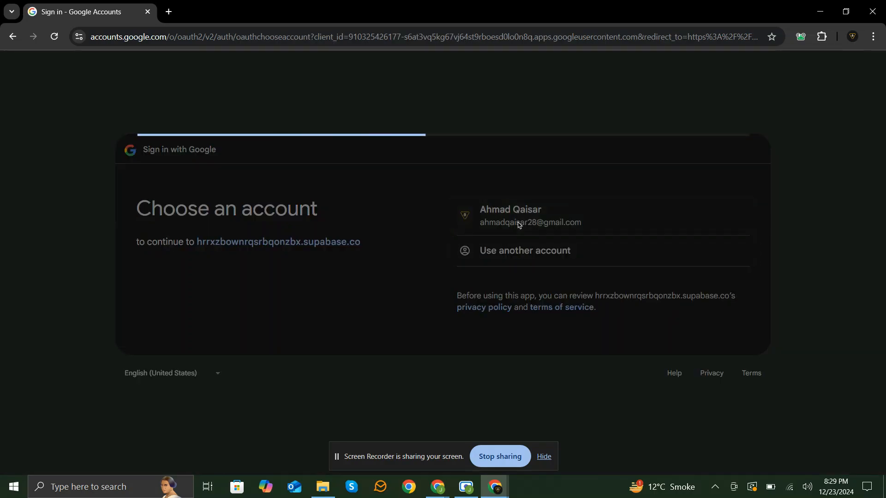
{"action": "left_click", "coordinate": [530, 216]}
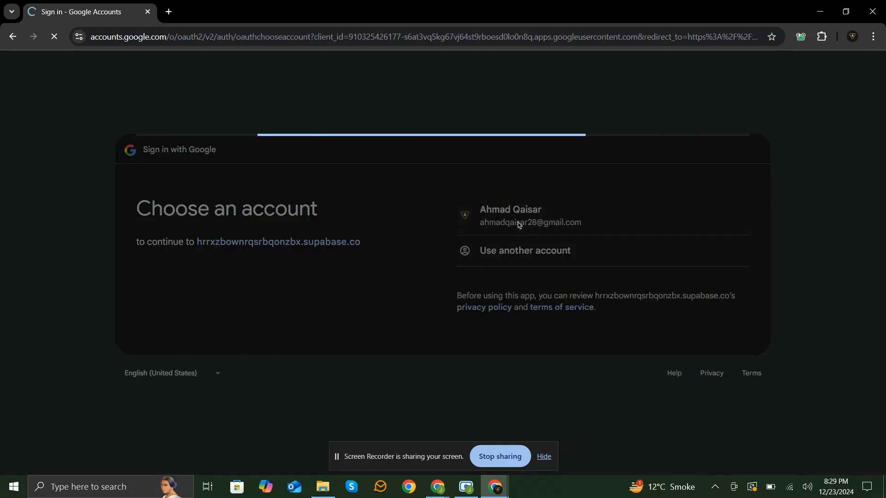
{"action": "left_click", "coordinate": [529, 215]}
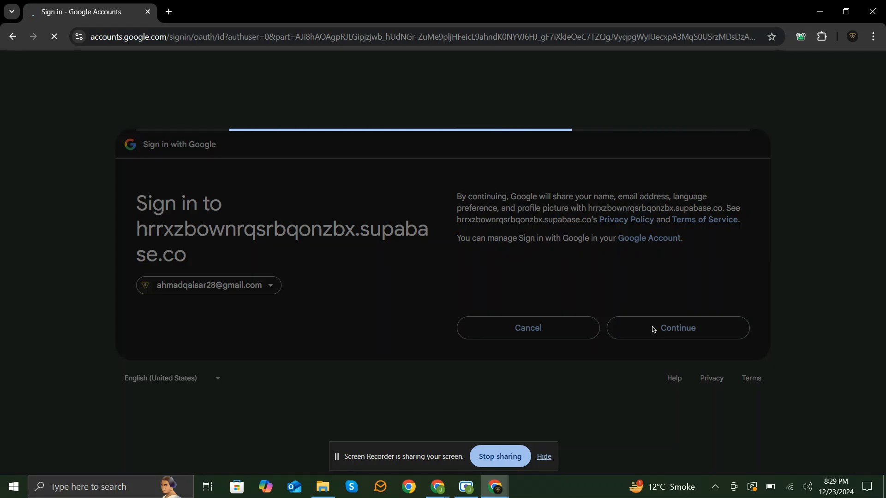
{"action": "left_click", "coordinate": [676, 328]}
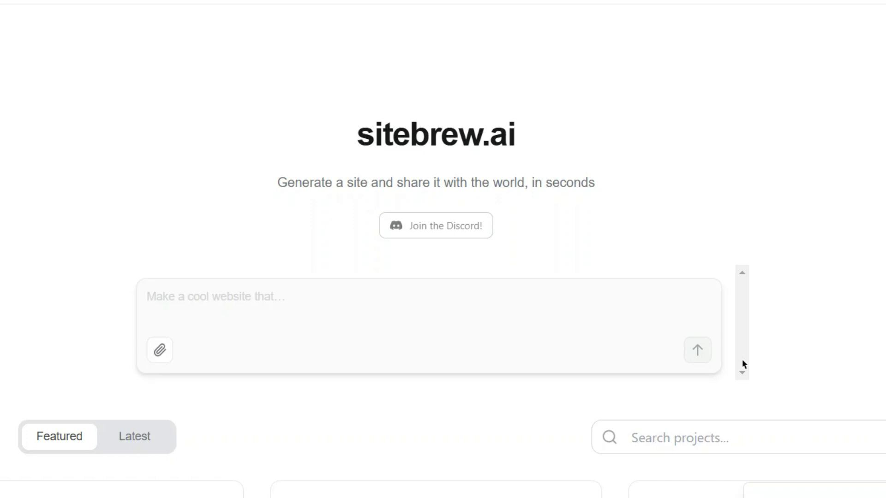
Paste the outdoor adventure website prompt into the Sitebrew prompt box to generate Version 1.
{"action": "left_click", "coordinate": [231, 297]}
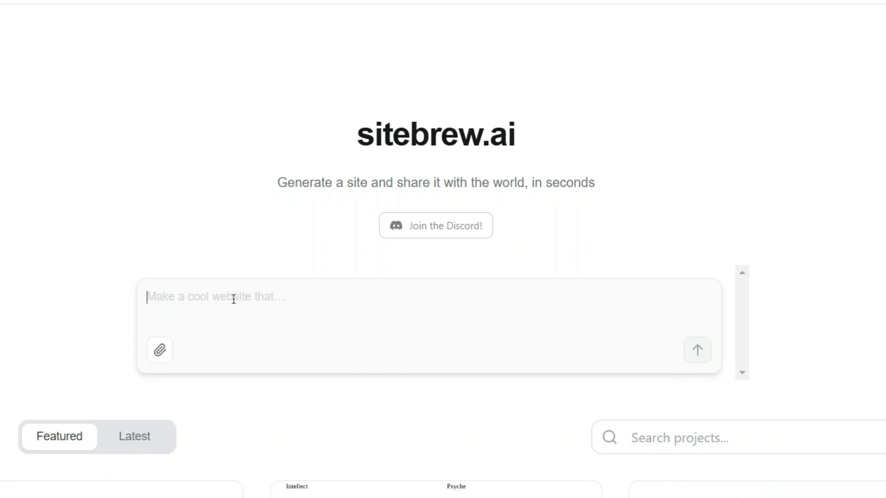
{"action": "right_click", "coordinate": [221, 296]}
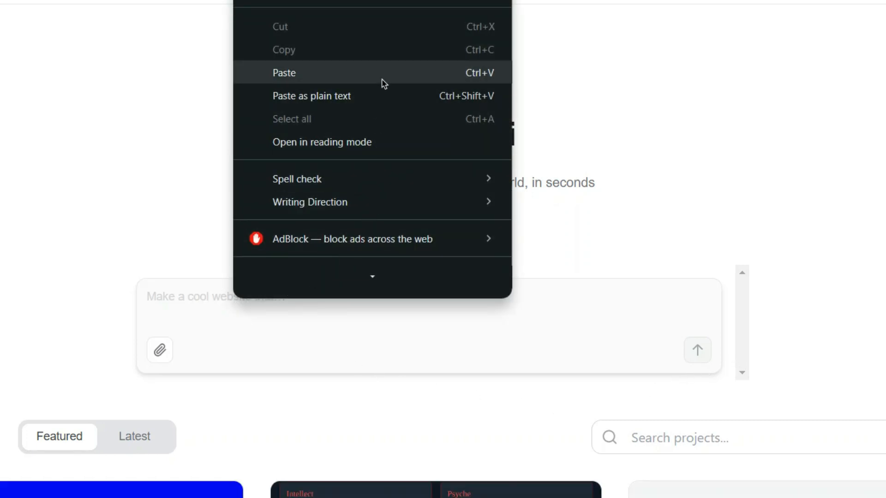
{"action": "left_click", "coordinate": [285, 72]}
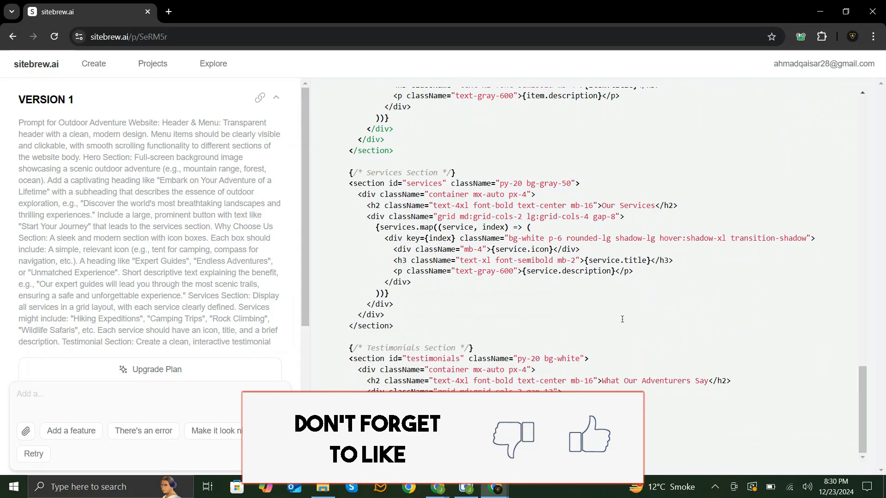
Follow the streaming Version 1 code, then view its Preview showing a build failure with one syntax error.
{"action": "scroll", "scroll_direction": "down", "scroll_amount": 3}
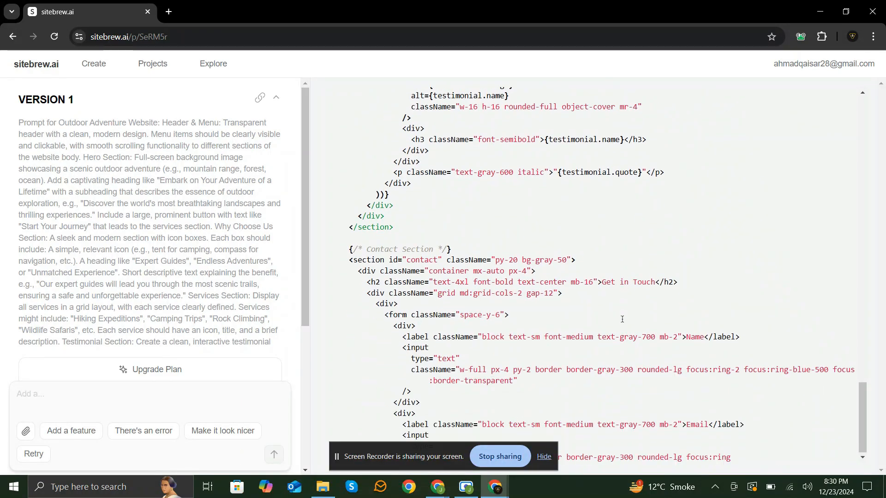
{"action": "scroll", "scroll_direction": "down", "scroll_amount": 3}
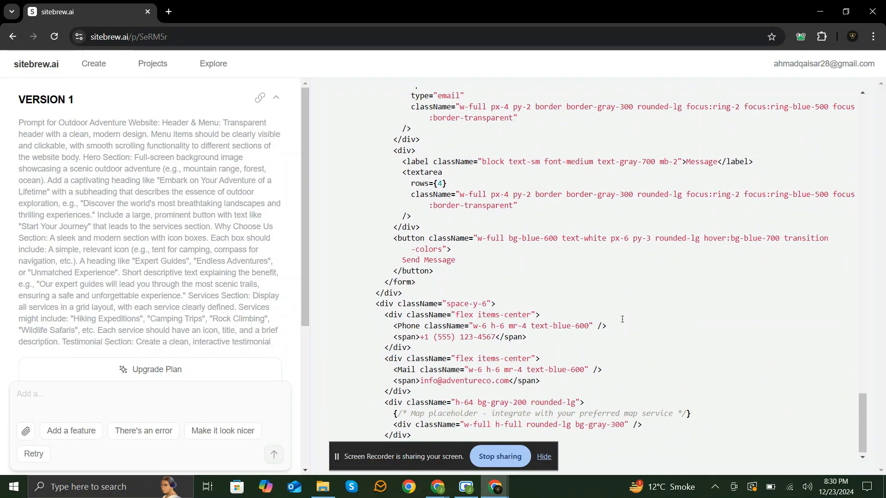
{"action": "scroll", "scroll_direction": "down", "scroll_amount": 3}
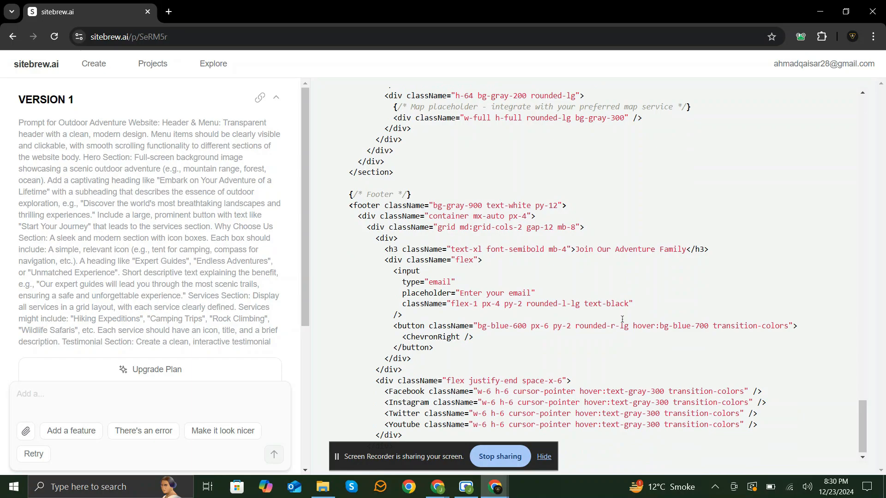
{"action": "scroll", "scroll_direction": "down", "scroll_amount": 3}
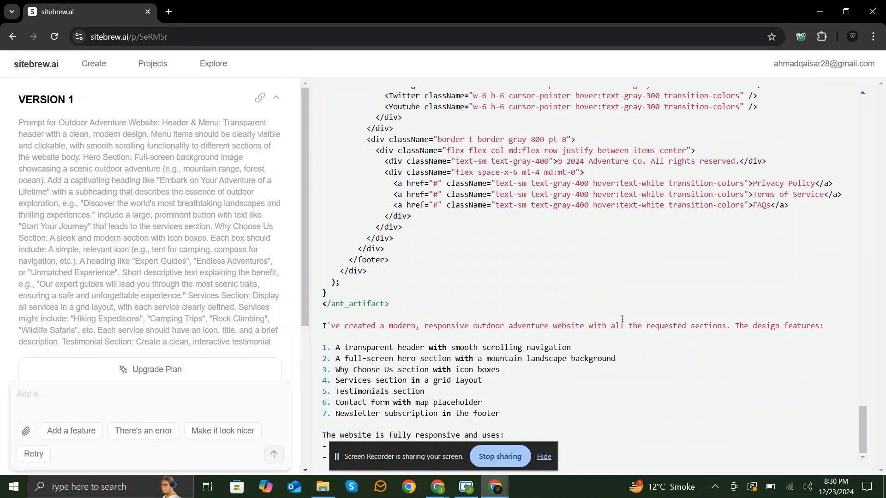
{"action": "left_click", "coordinate": [570, 64]}
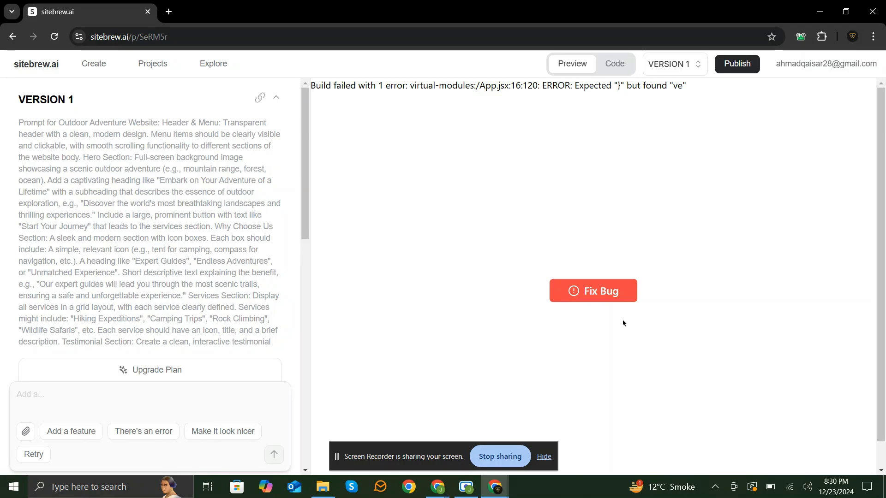
Have the AI fix the build error and preview Version 2 with the Adventure Co. mountain hero.
{"action": "left_click", "coordinate": [614, 64]}
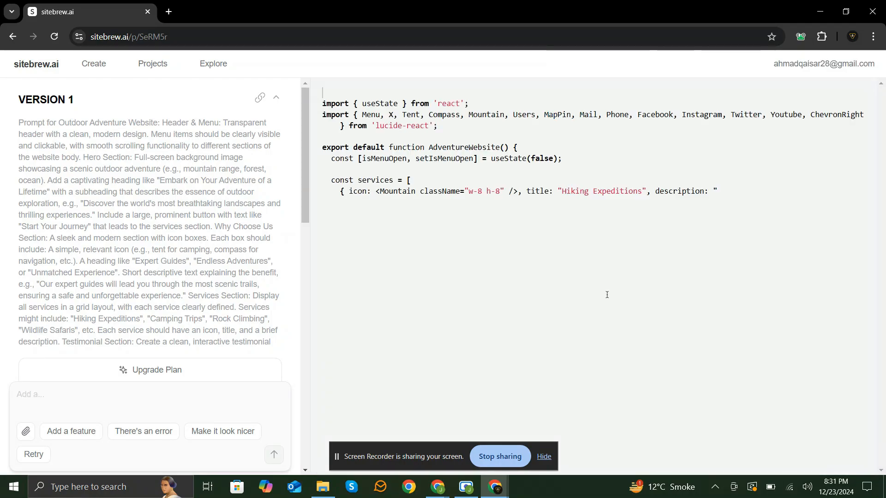
{"action": "scroll", "scroll_direction": "down", "scroll_amount": 3}
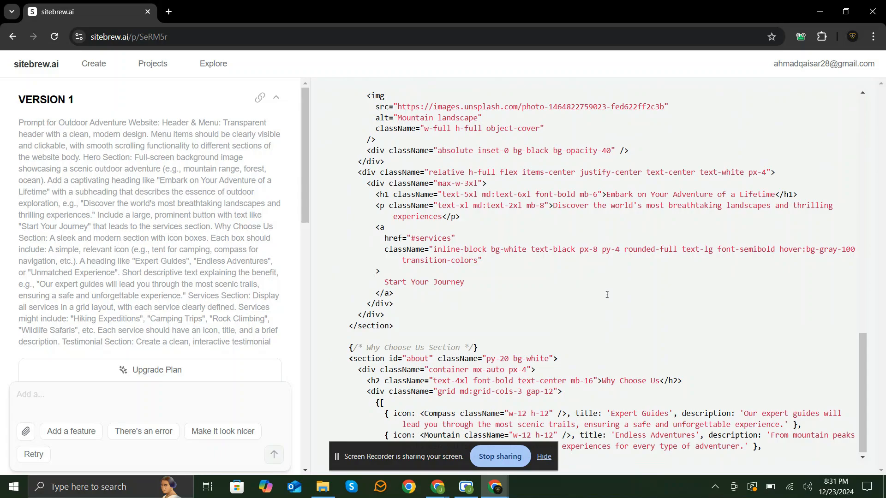
{"action": "scroll", "scroll_direction": "down", "scroll_amount": 3}
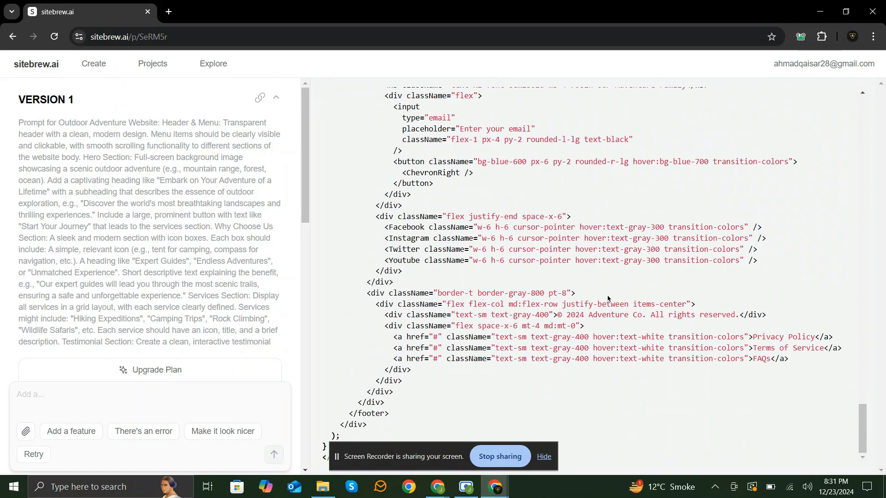
{"action": "left_click", "coordinate": [571, 63]}
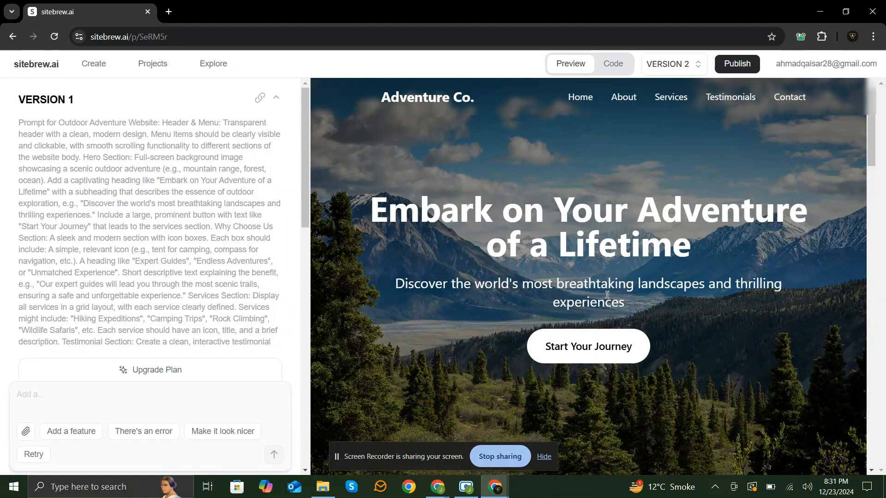
{"action": "mouse_move", "coordinate": [423, 97]}
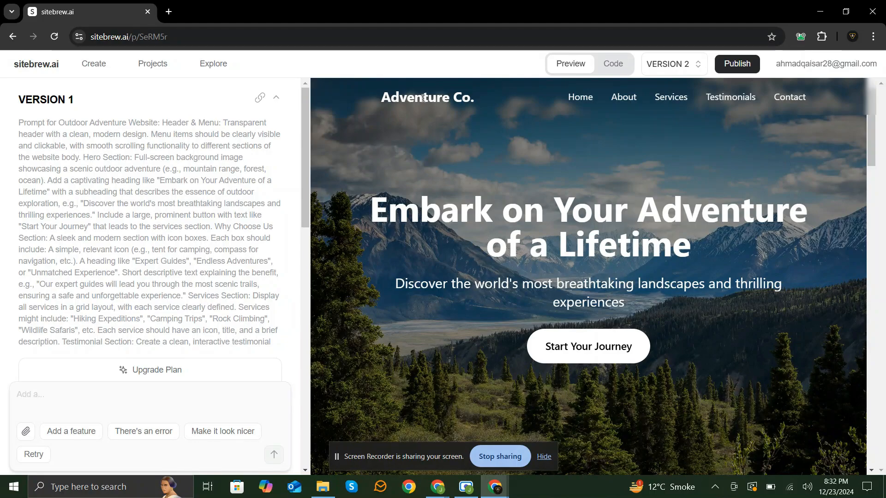
{"action": "scroll", "scroll_direction": "down", "scroll_amount": 3}
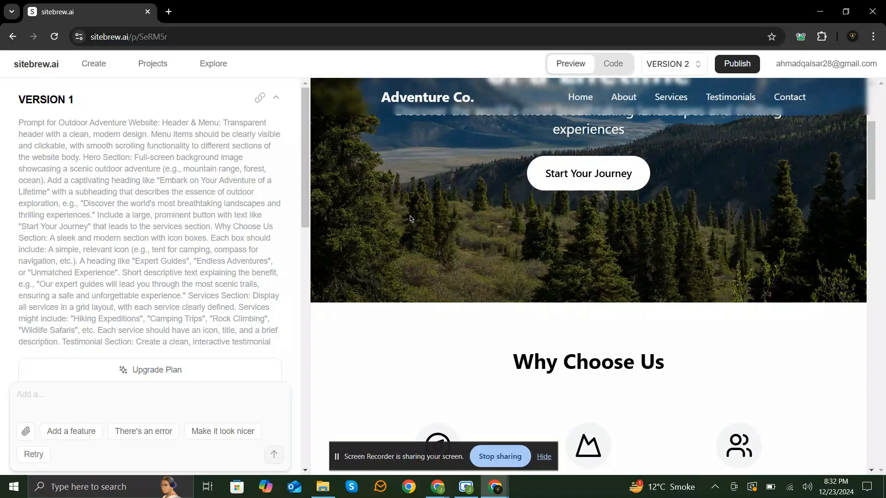
{"action": "scroll", "scroll_direction": "down", "scroll_amount": 3}
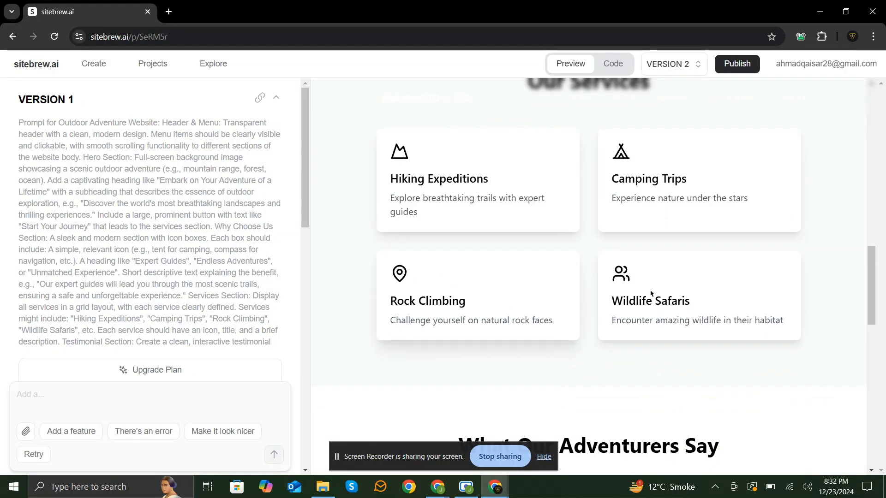
{"action": "scroll", "scroll_direction": "down", "scroll_amount": 3}
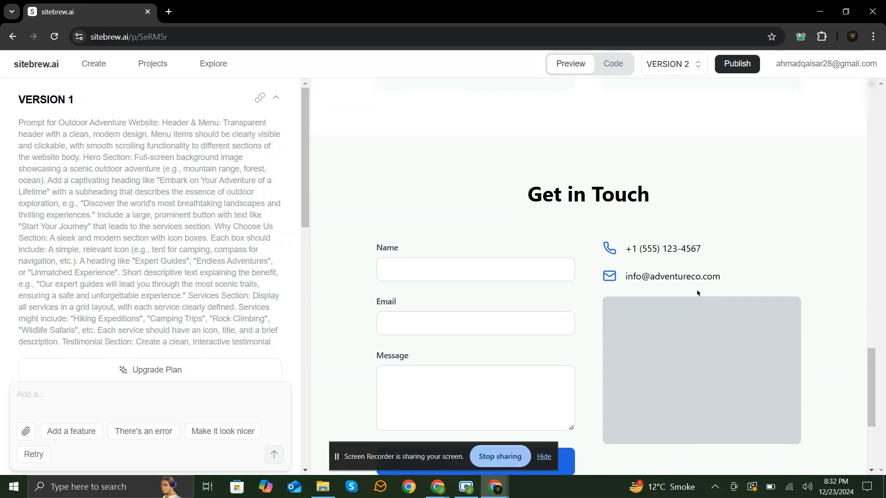
{"action": "scroll", "scroll_direction": "down", "scroll_amount": 3}
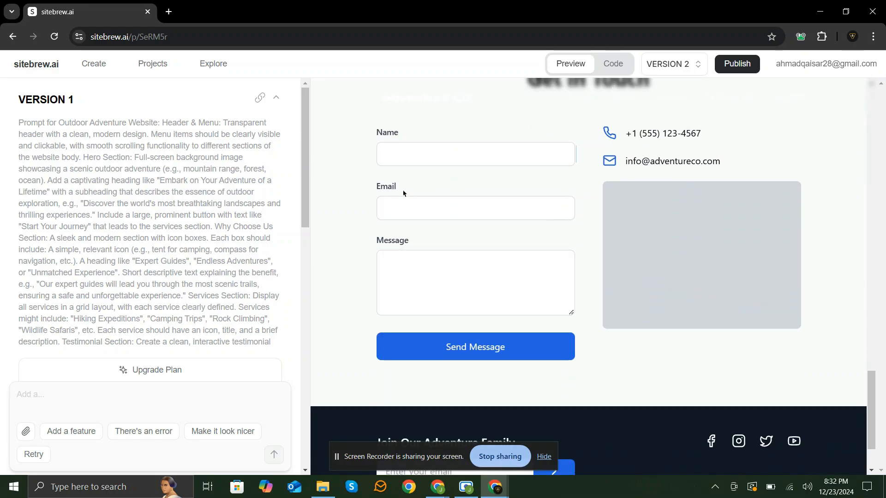
{"action": "scroll", "scroll_direction": "down", "scroll_amount": 3}
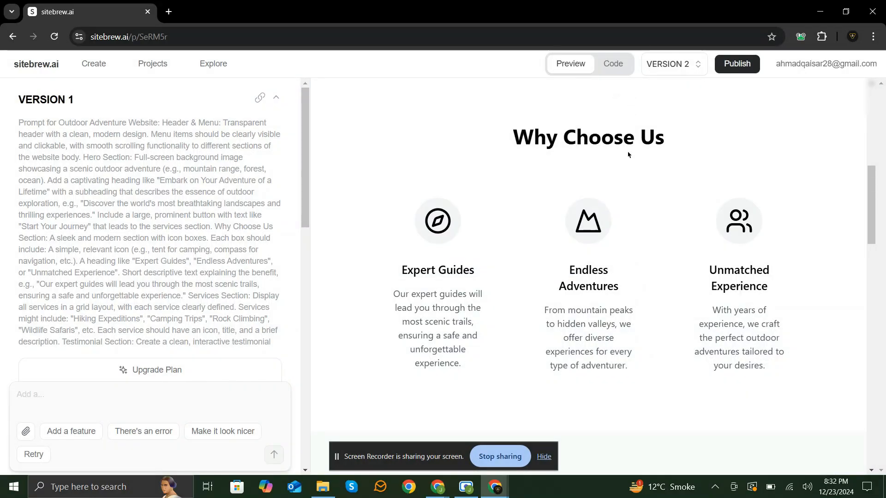
{"action": "left_click", "coordinate": [671, 96]}
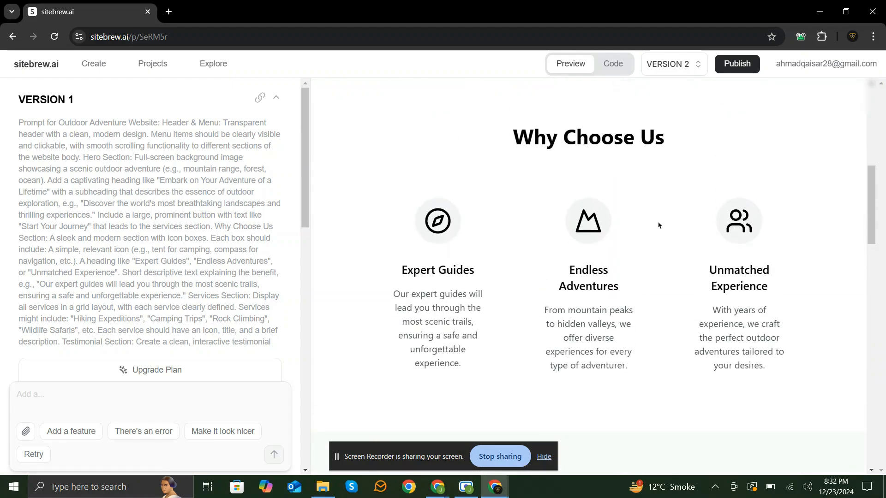
{"action": "left_click", "coordinate": [731, 97]}
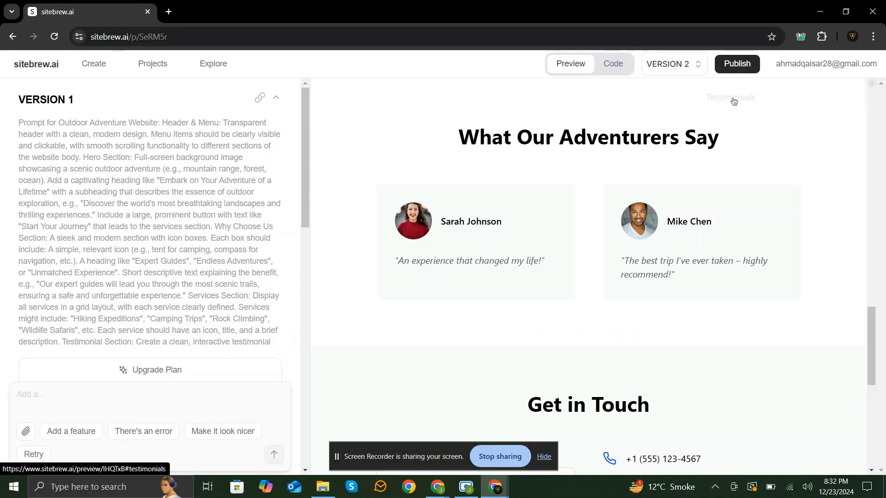
{"action": "mouse_move", "coordinate": [731, 114]}
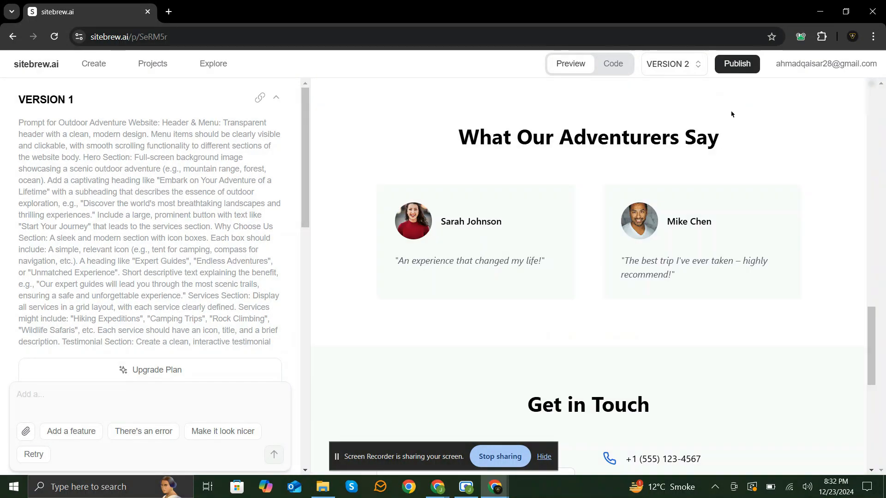
{"action": "left_click", "coordinate": [736, 64]}
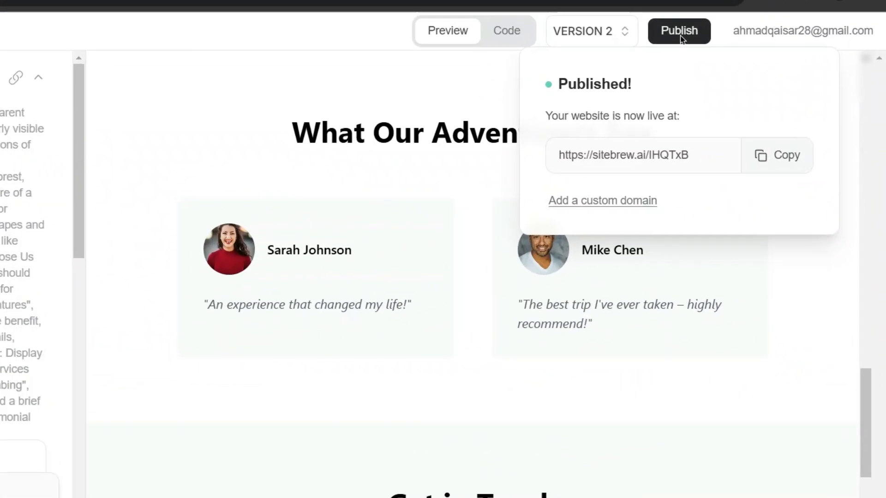
{"action": "left_click_drag", "start_coordinate": [559, 116], "coordinate": [682, 116]}
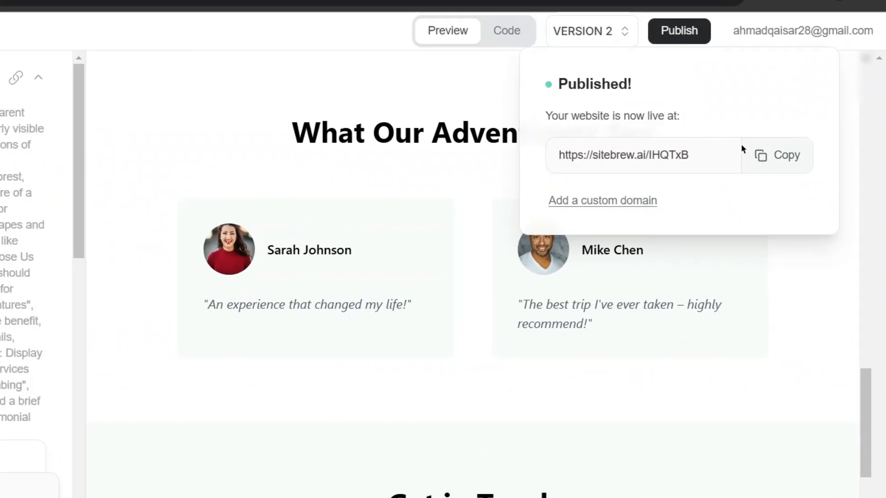
{"action": "left_click", "coordinate": [782, 155]}
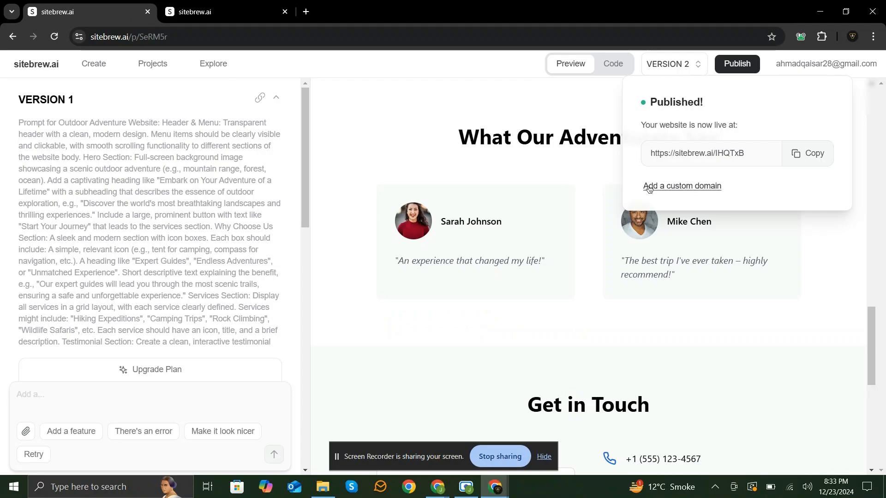
Start adding a custom domain, bringing up the GoDaddy forwarding instructions for the live link.
{"action": "left_click", "coordinate": [681, 186]}
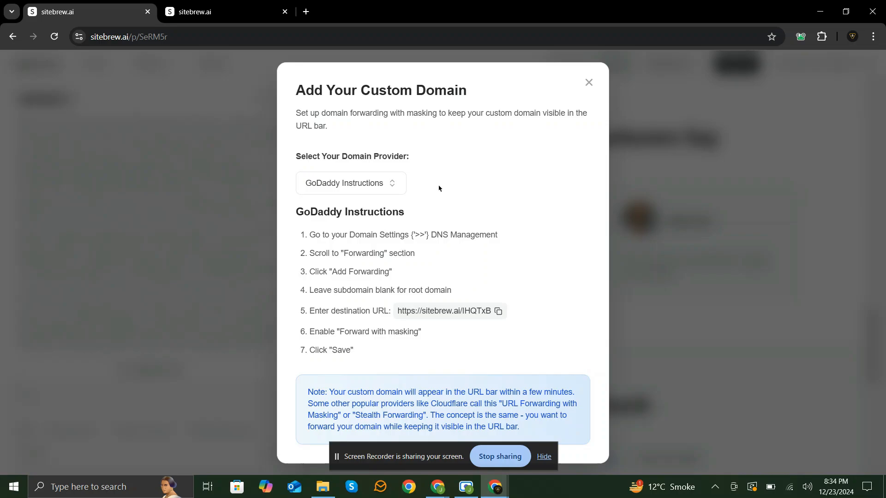
{"action": "mouse_move", "coordinate": [406, 187]}
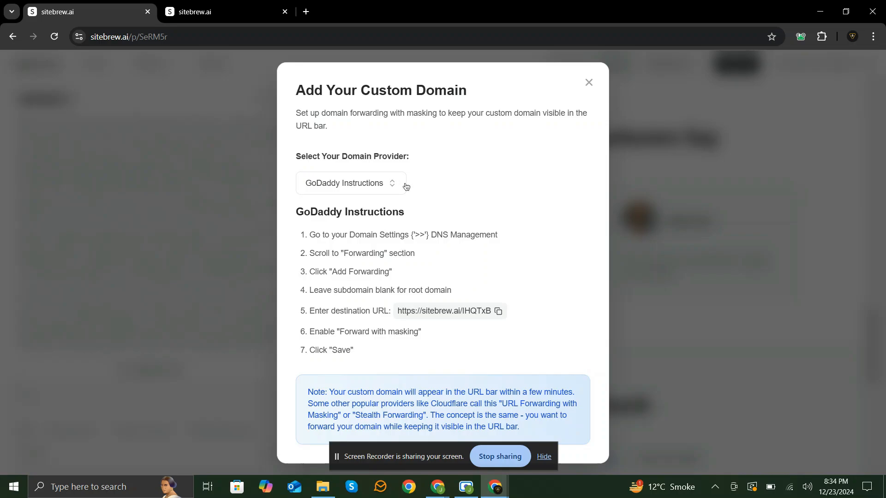